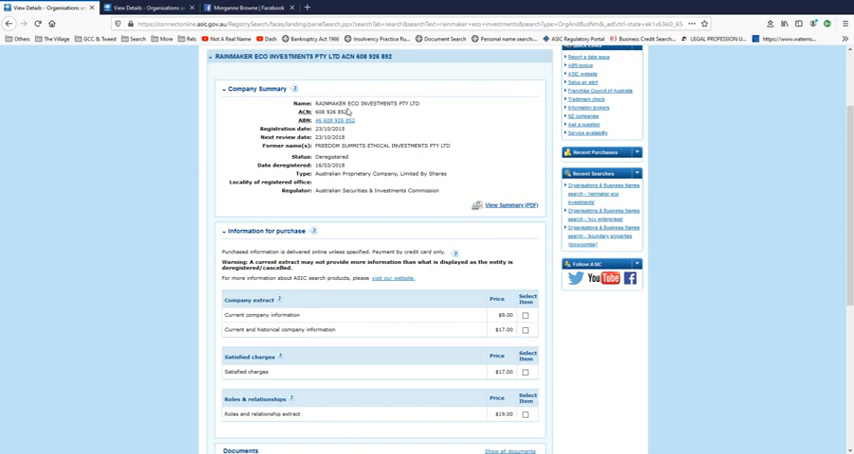
mouse_move(110, 197)
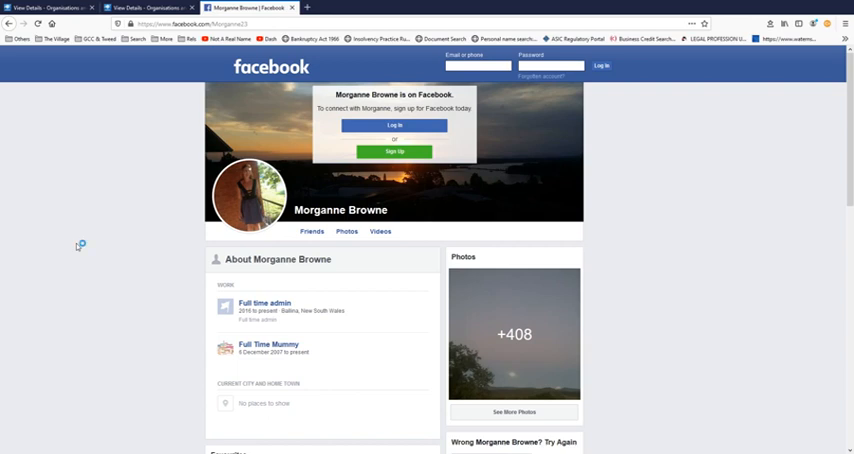
mouse_move(78, 246)
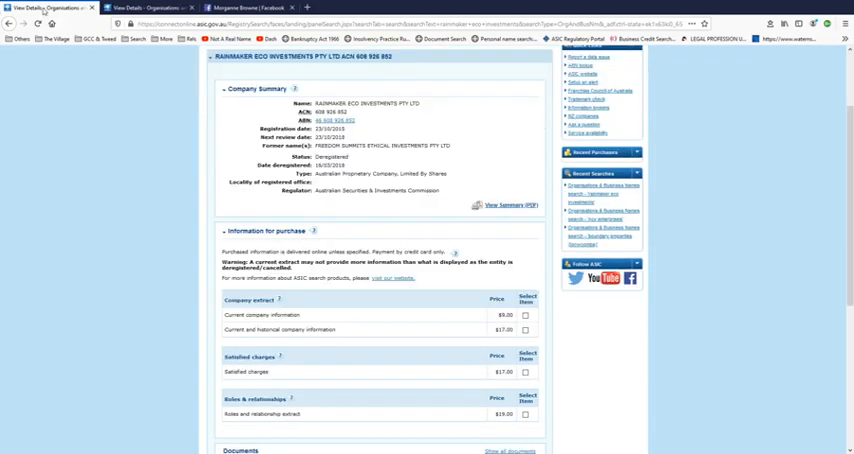
mouse_move(118, 246)
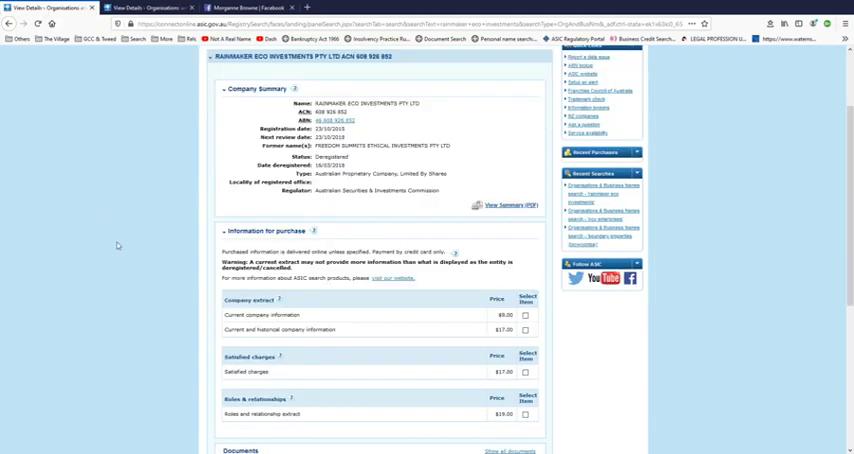